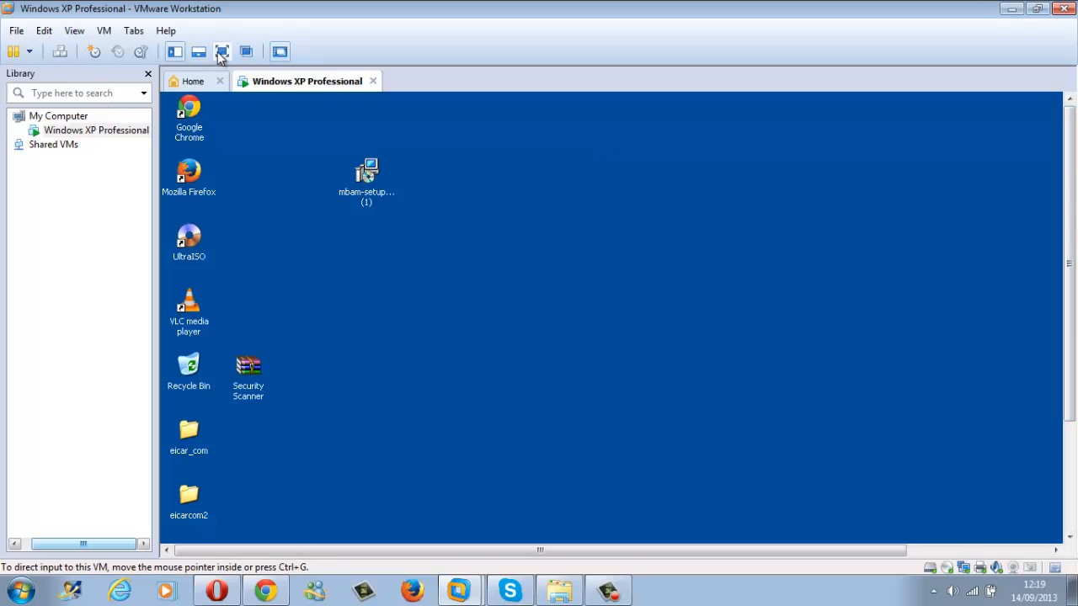
- Make the Windows XP virtual machine full screen and show the Chrome shortcut's options
click(223, 51)
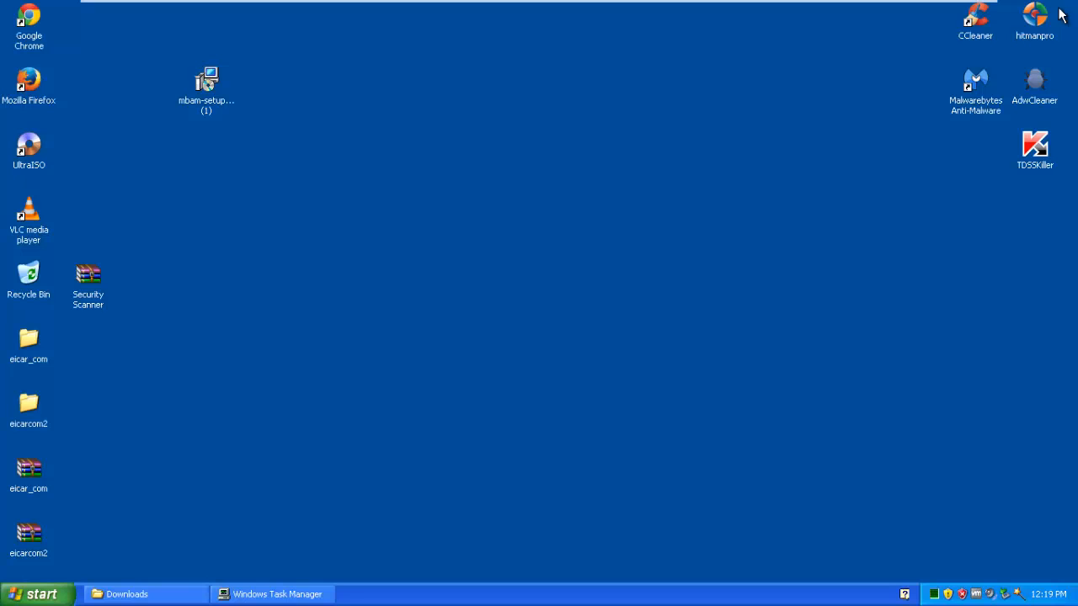
mouse_move(29, 20)
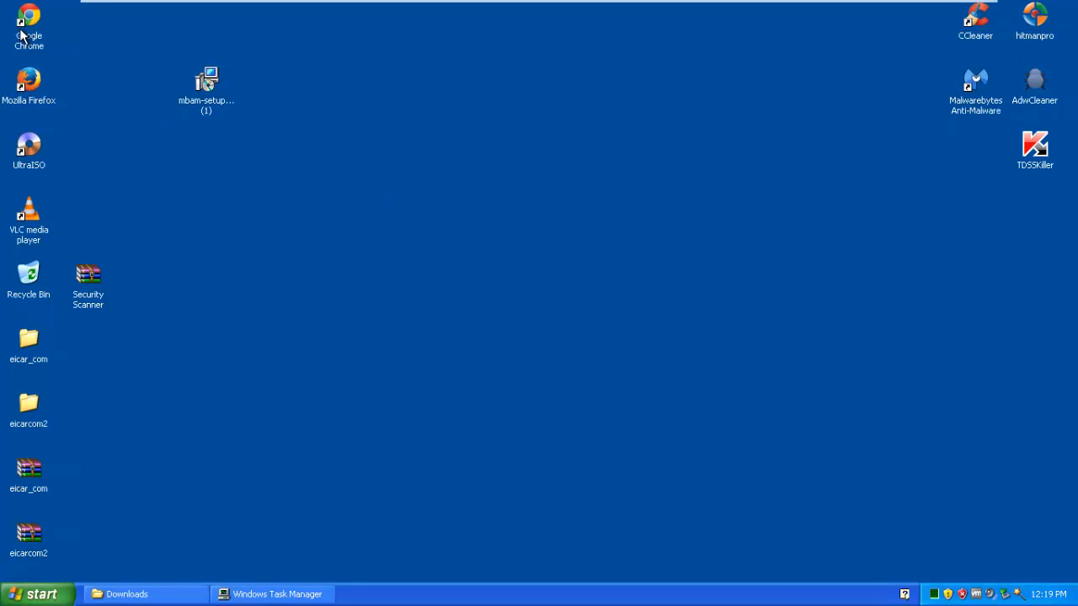
right_click(28, 20)
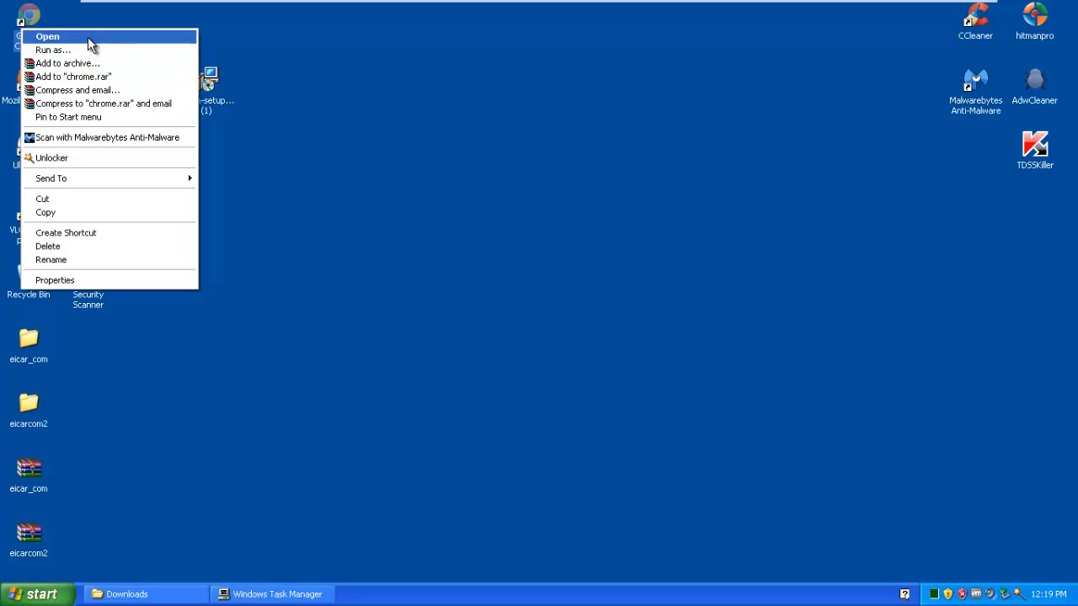
- Launch Chrome, search Google for 'hitman pro' and open the SurfRight Home result
click(47, 37)
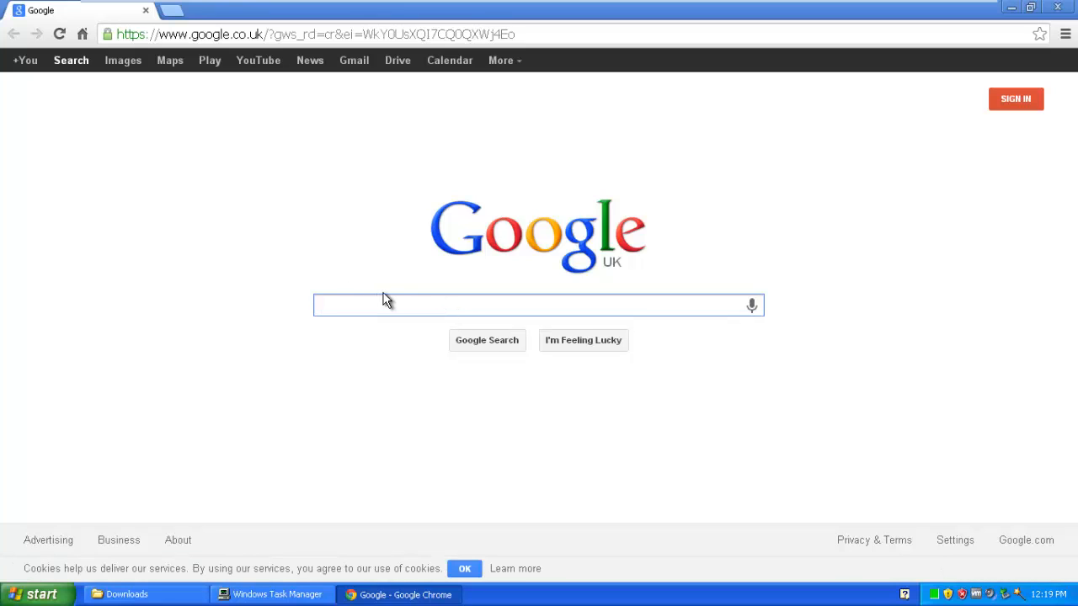
text(hitman pro)
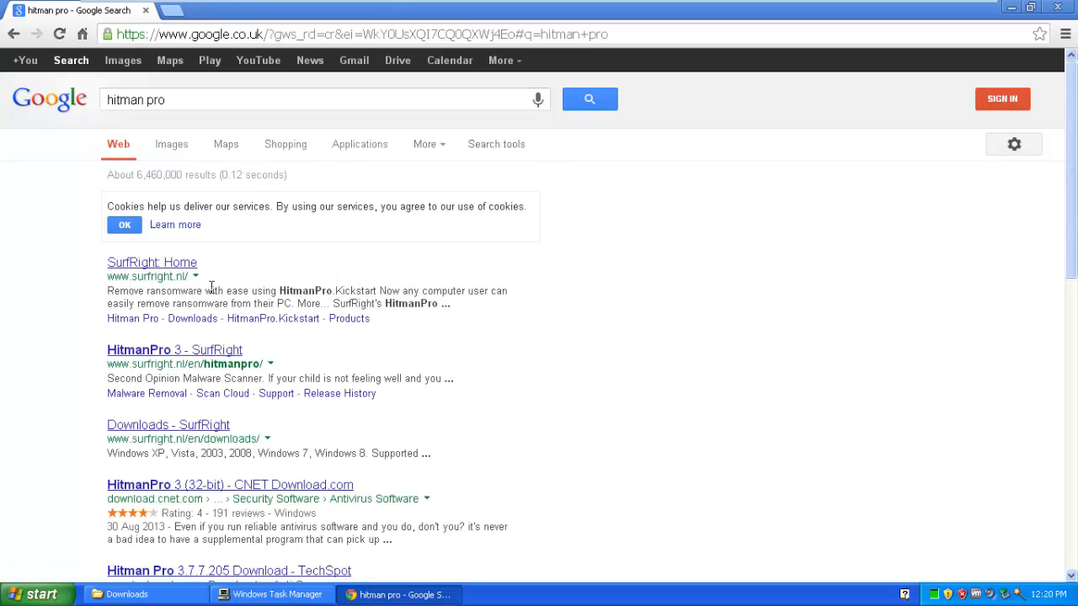
scroll(down, 3)
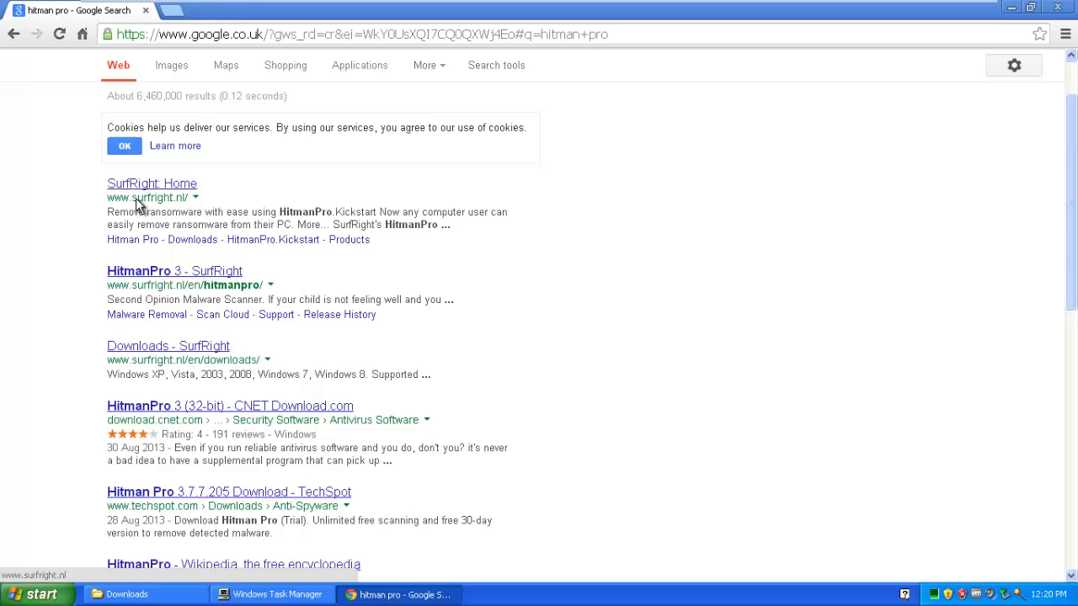
click(152, 183)
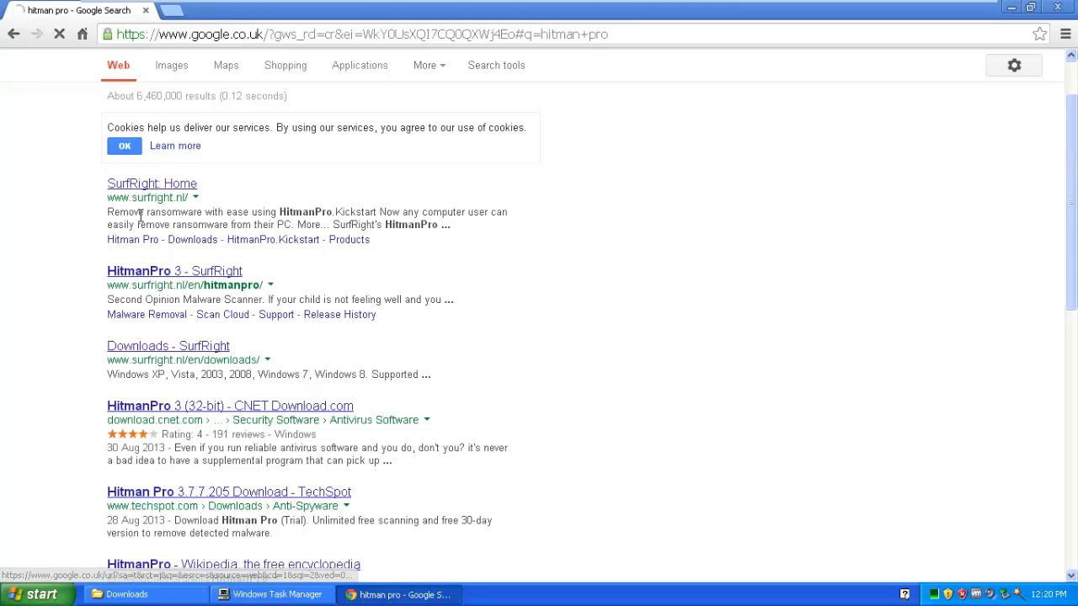
click(152, 182)
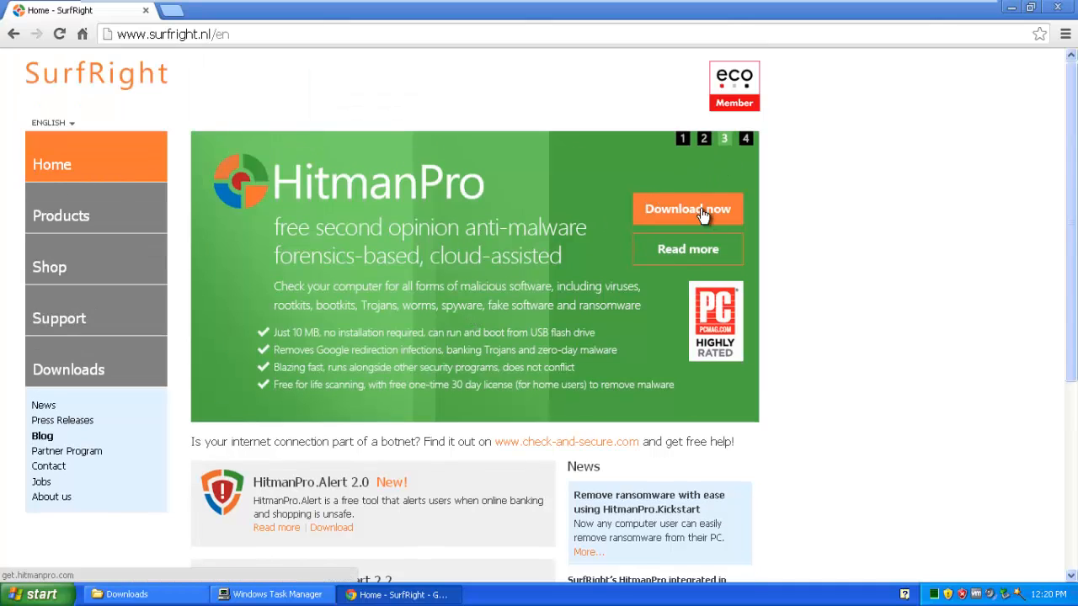
- Start the HitmanPro download from SurfRight, then close Task Manager and the Downloads window
click(687, 209)
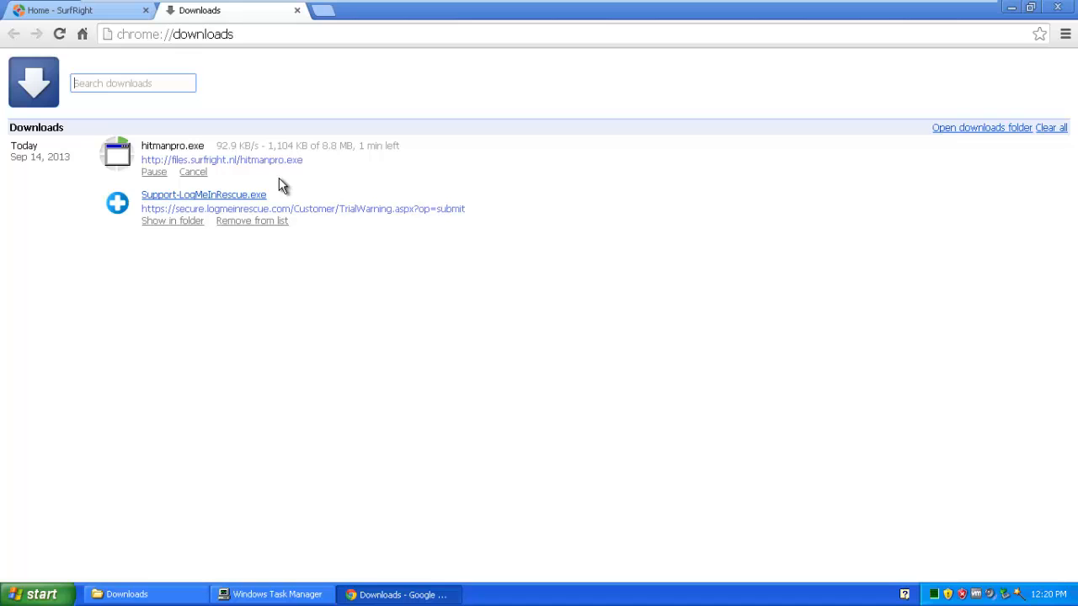
mouse_move(271, 166)
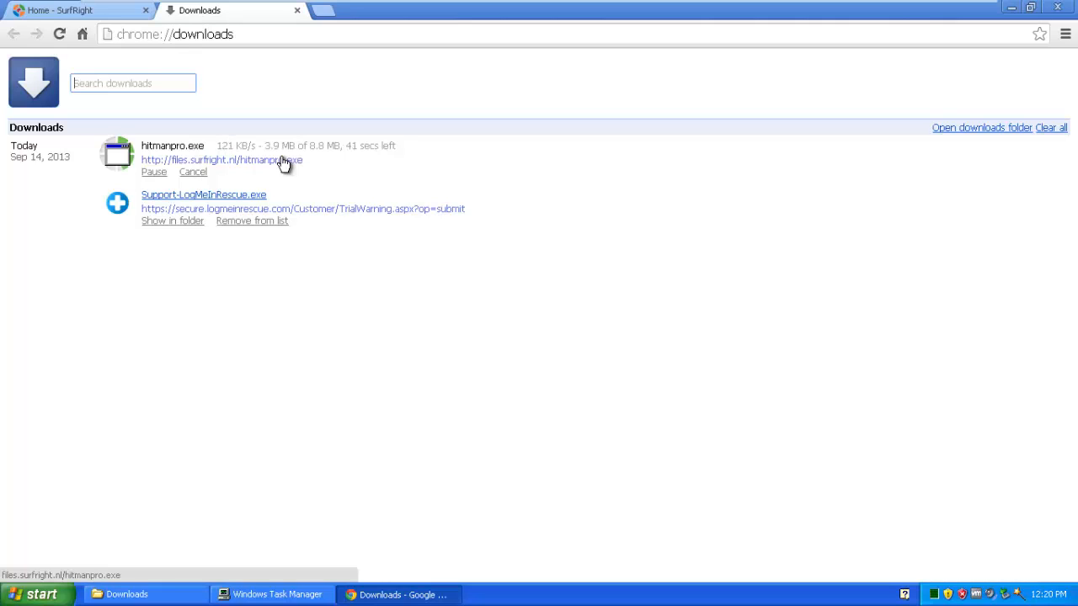
mouse_move(286, 165)
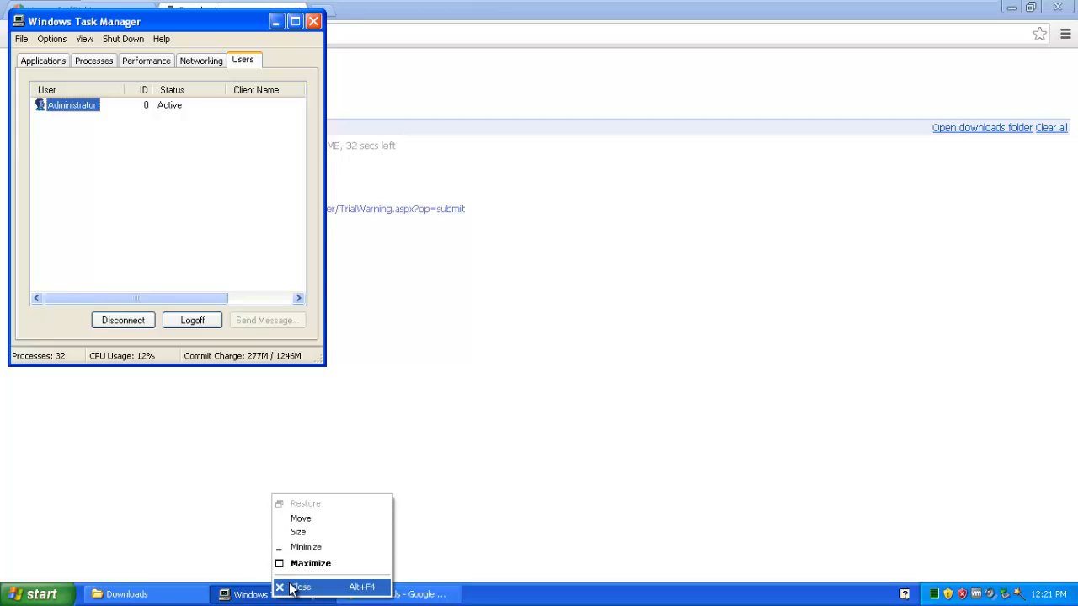
click(300, 586)
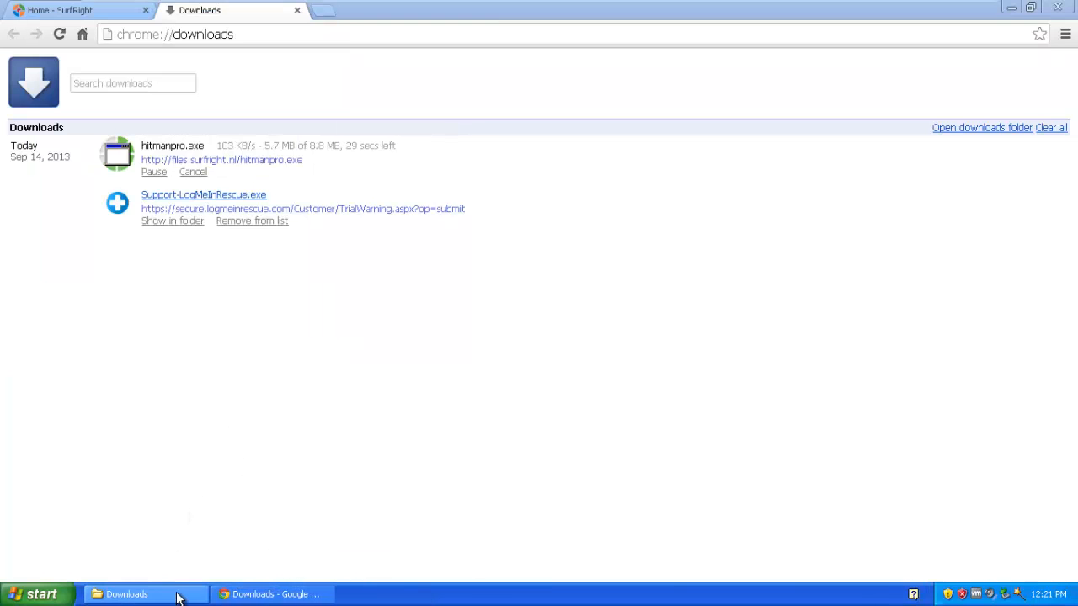
click(127, 595)
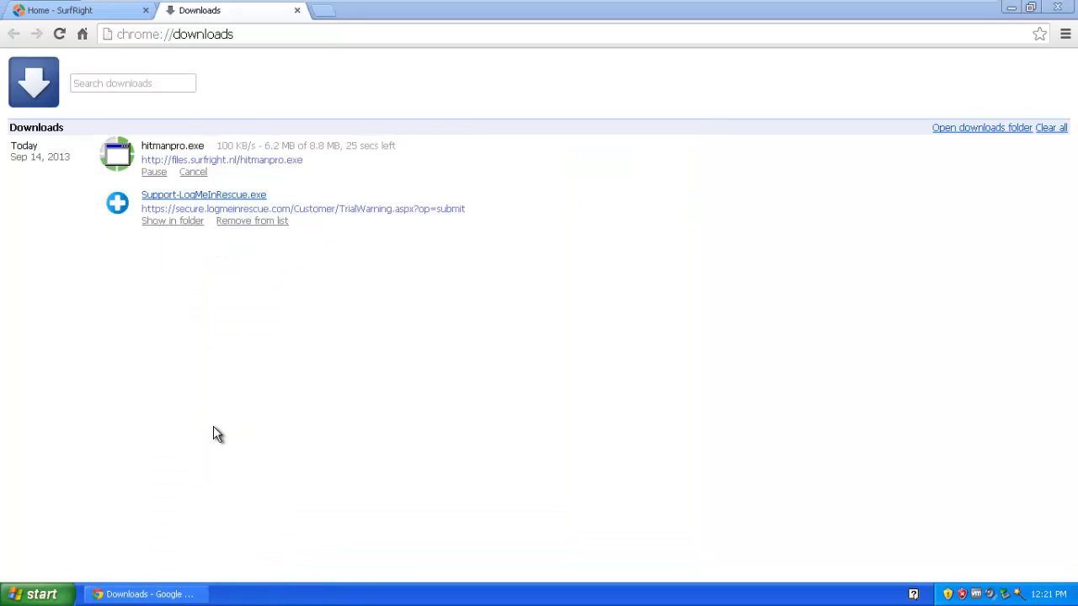
mouse_move(310, 151)
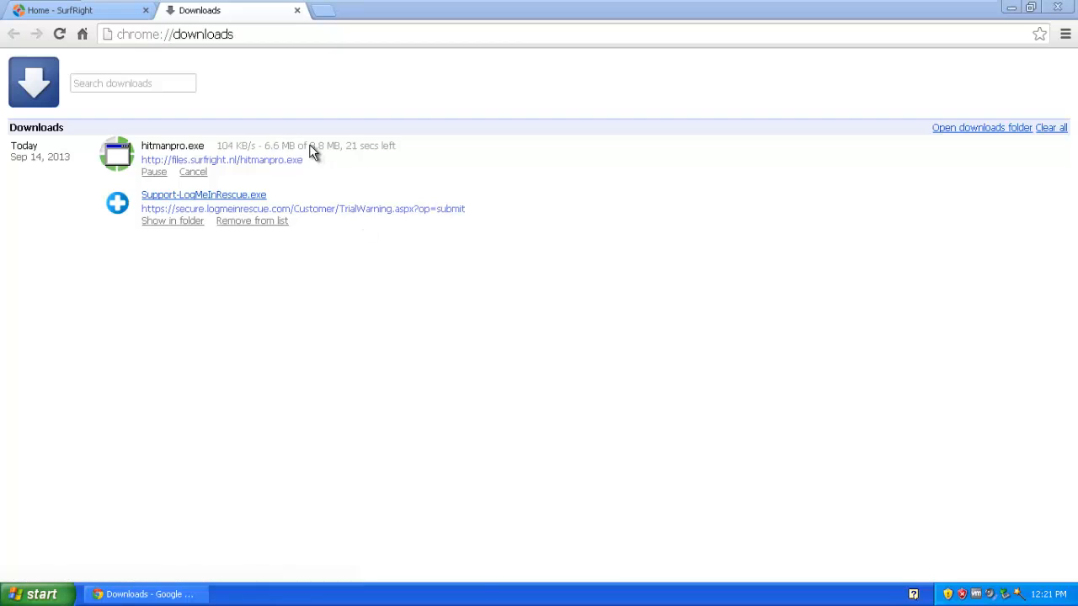
mouse_move(360, 155)
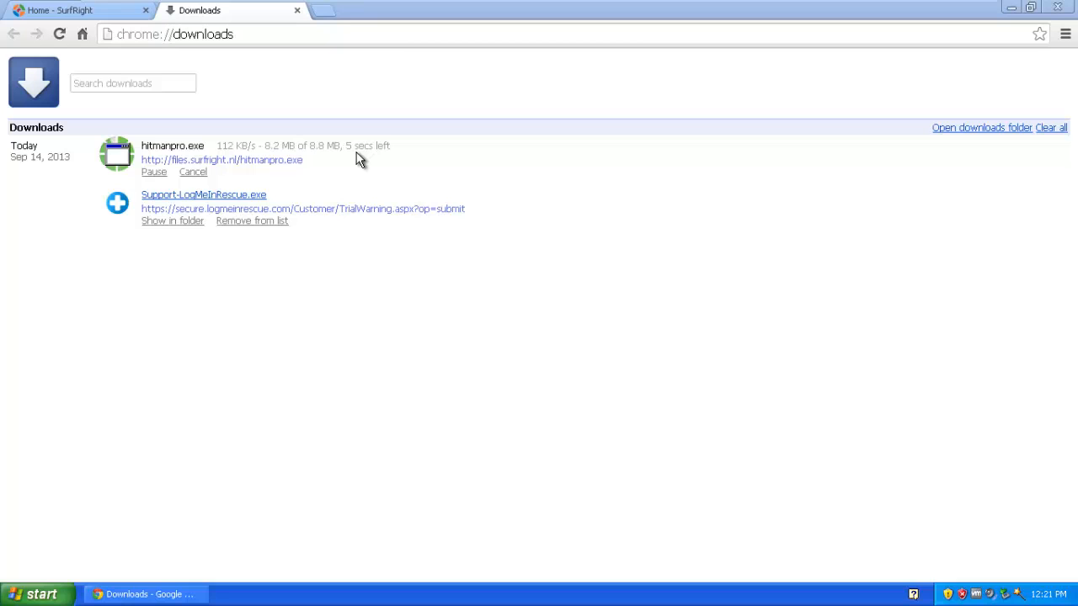
mouse_move(330, 162)
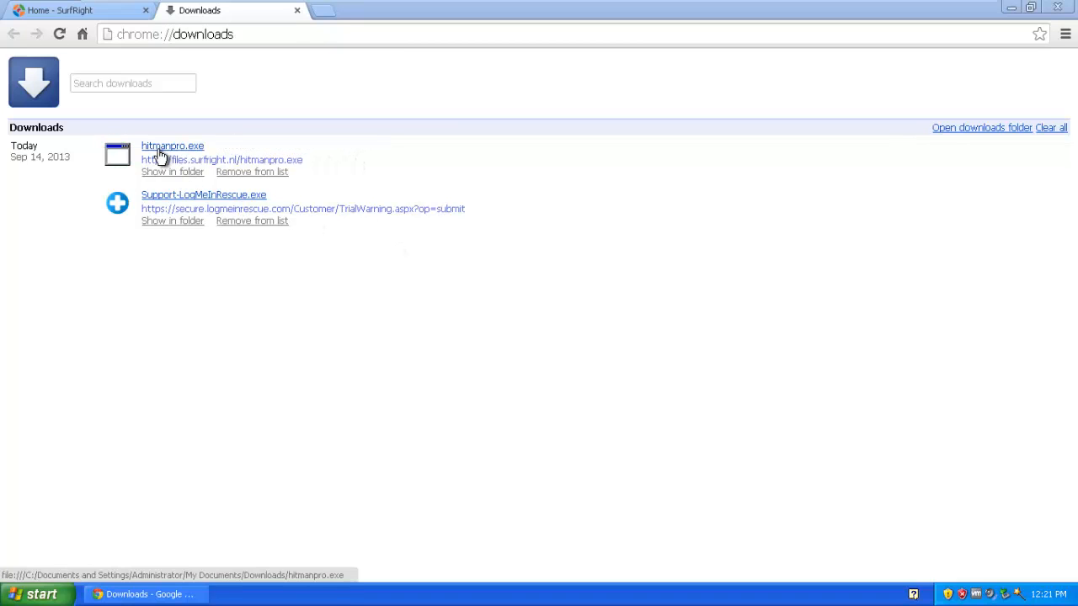
mouse_move(329, 182)
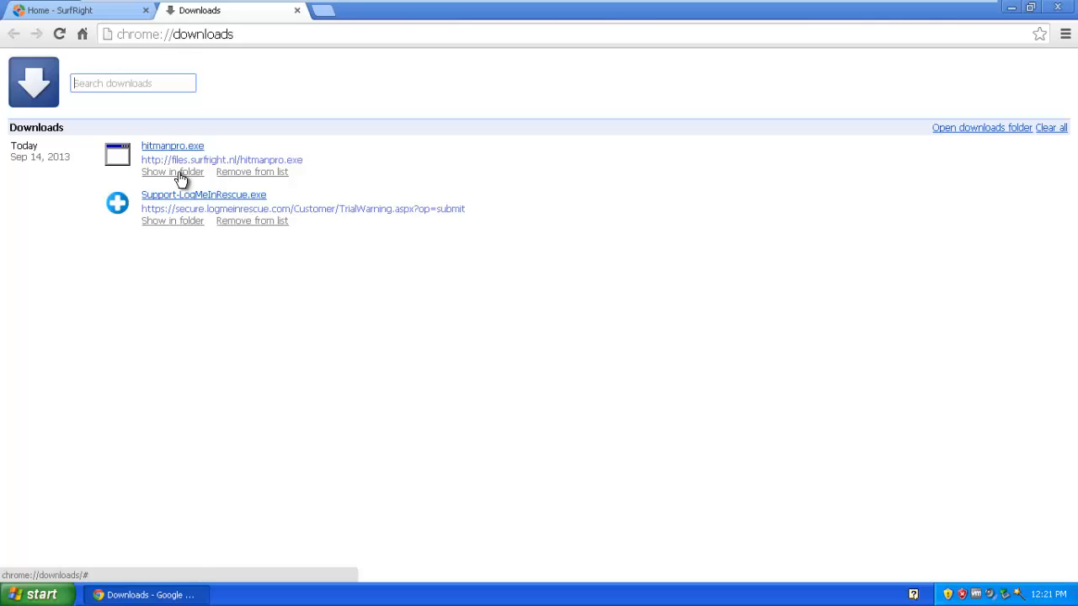
- Run hitmanpro.exe from the Downloads folder, confirming the security warning
click(172, 172)
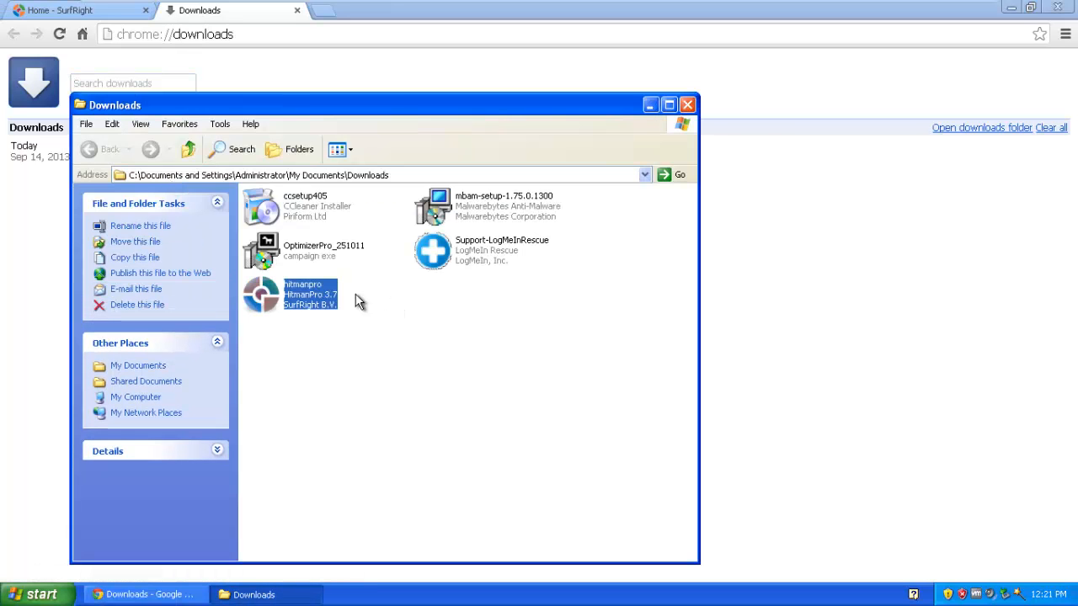
right_click(310, 295)
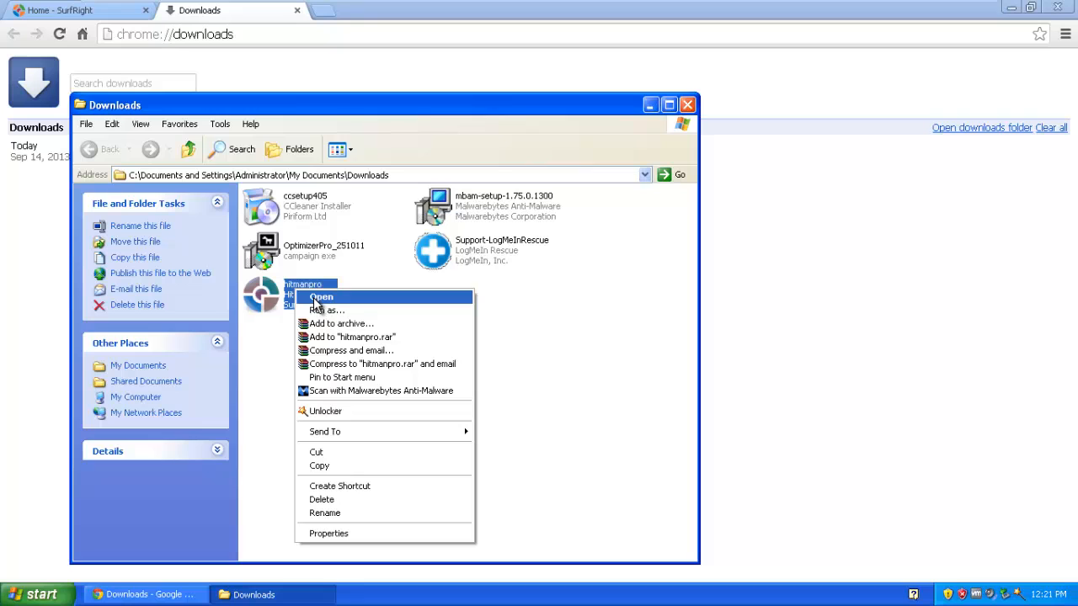
click(320, 296)
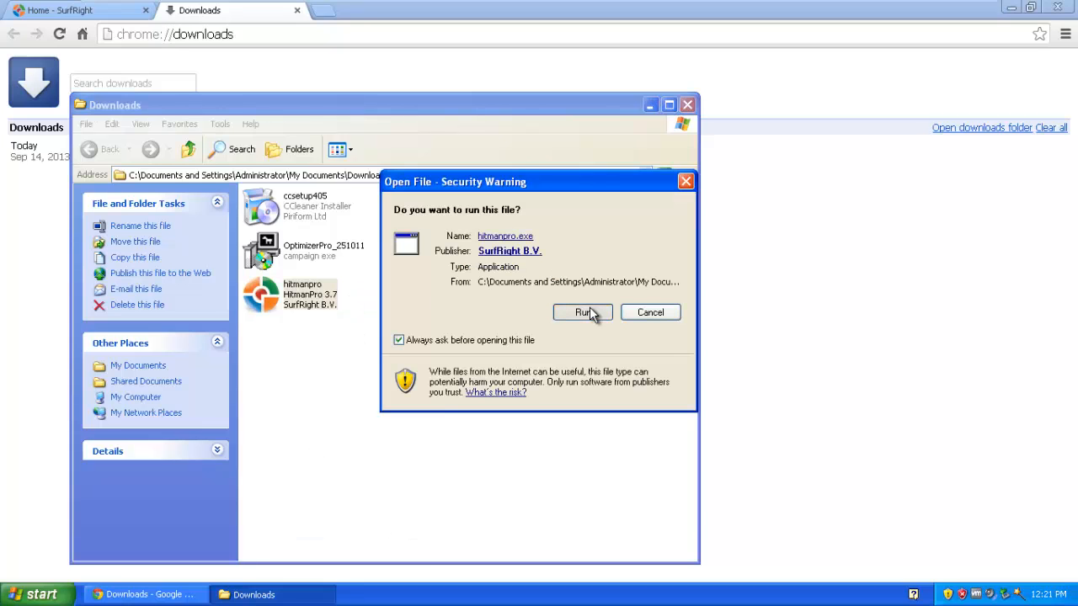
click(585, 312)
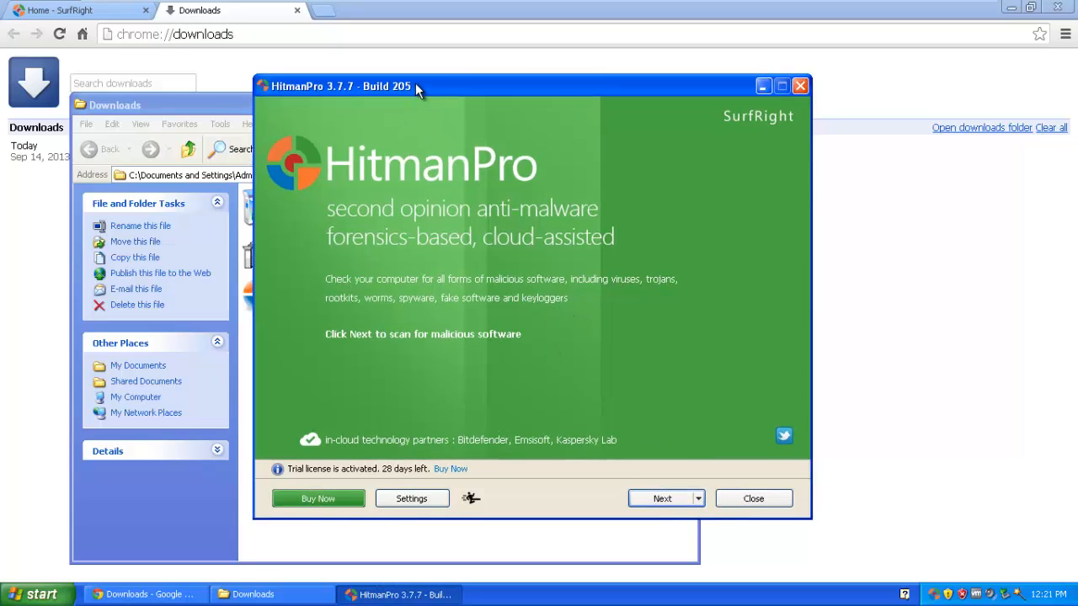
- Choose 'Yes, create a copy of HitmanPro' with daily scans and shortcuts, then continue
click(662, 499)
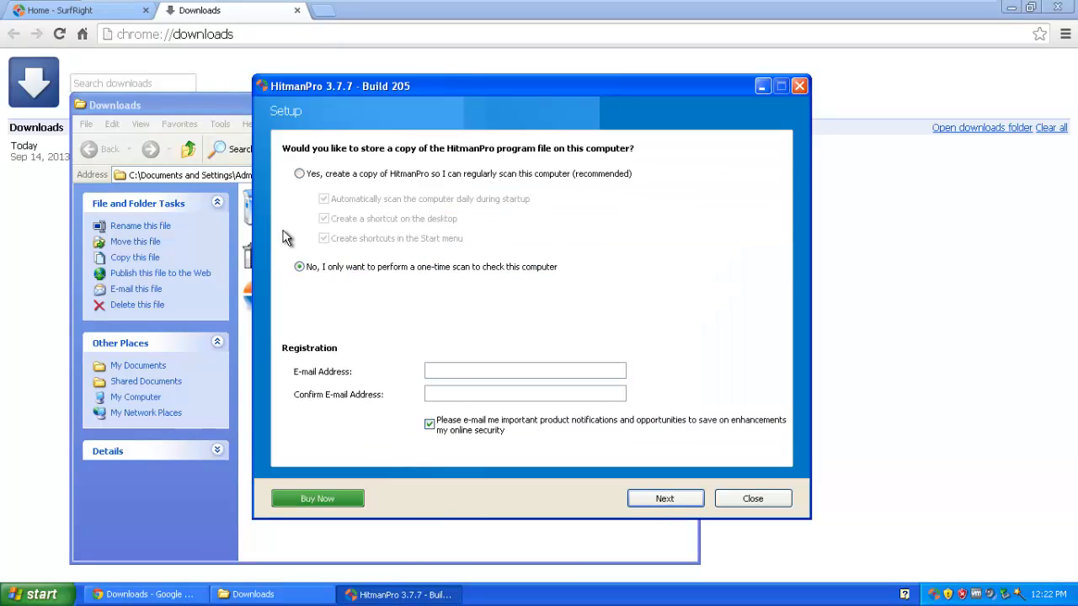
click(300, 174)
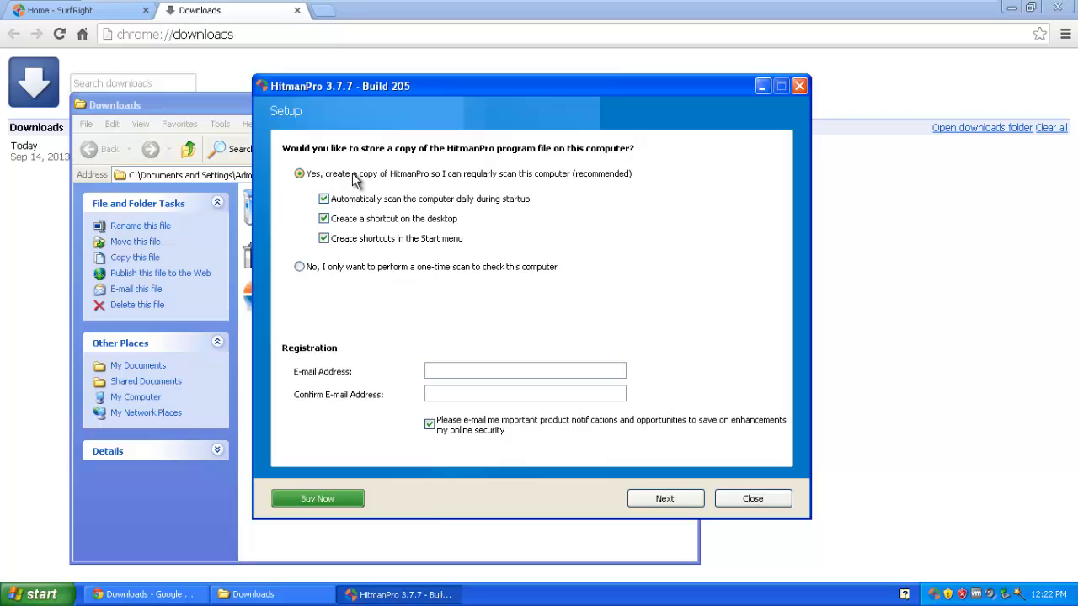
mouse_move(643, 192)
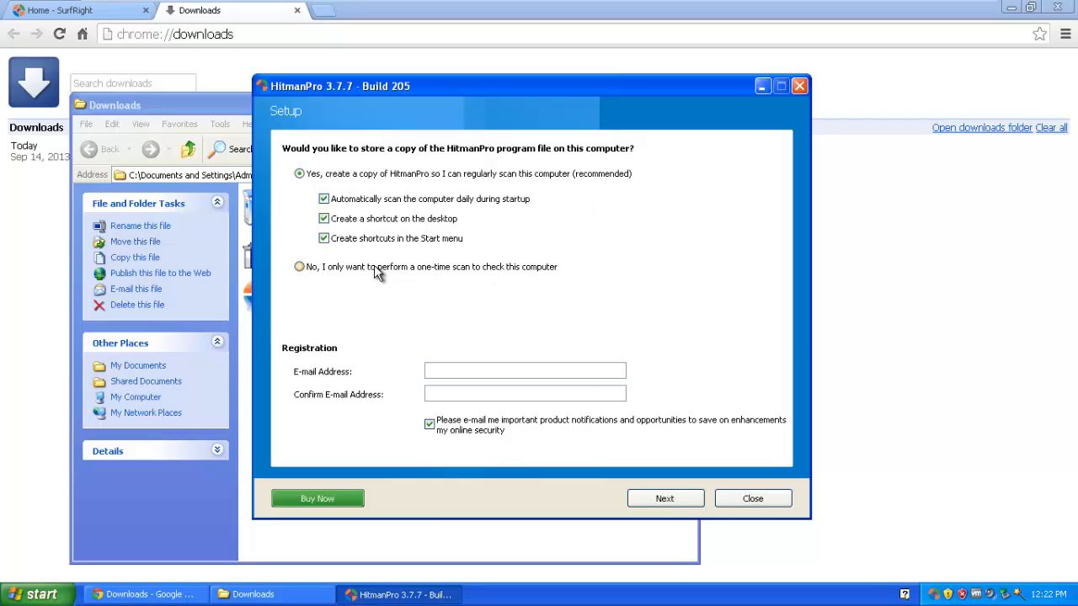
click(300, 266)
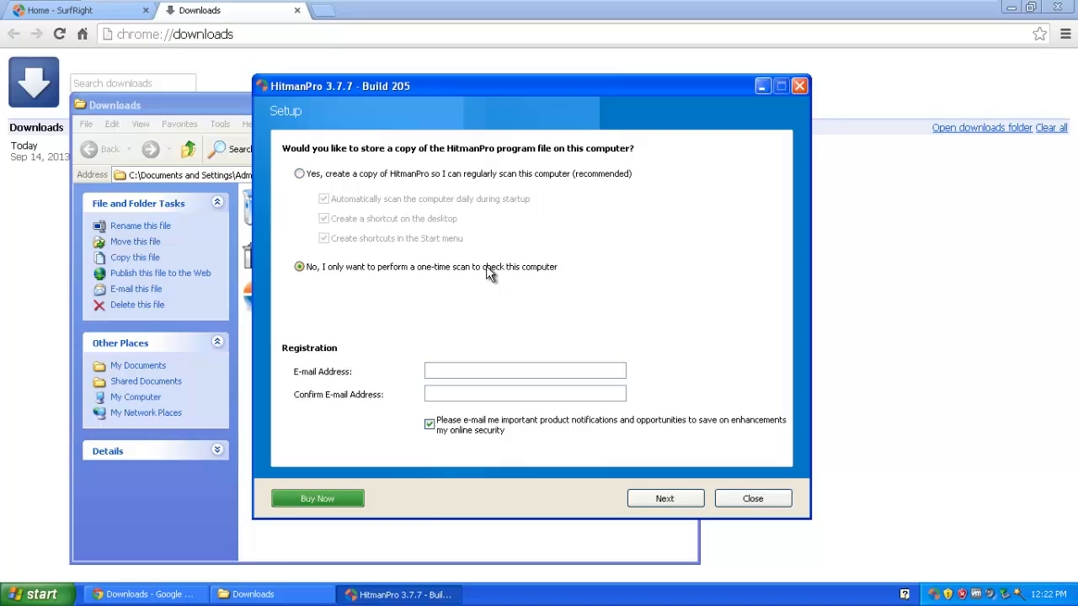
click(300, 174)
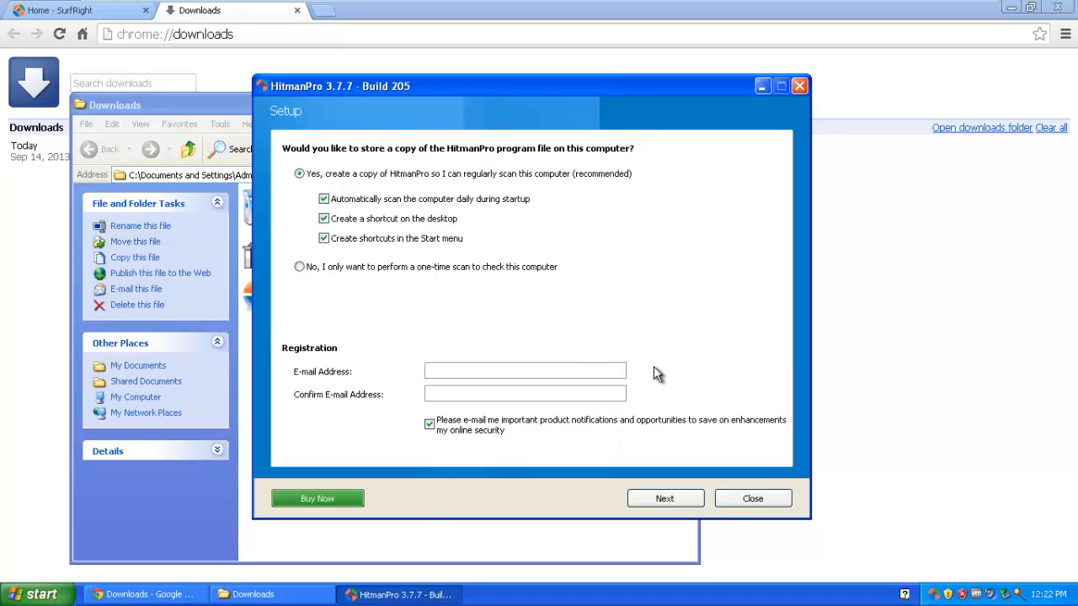
click(526, 371)
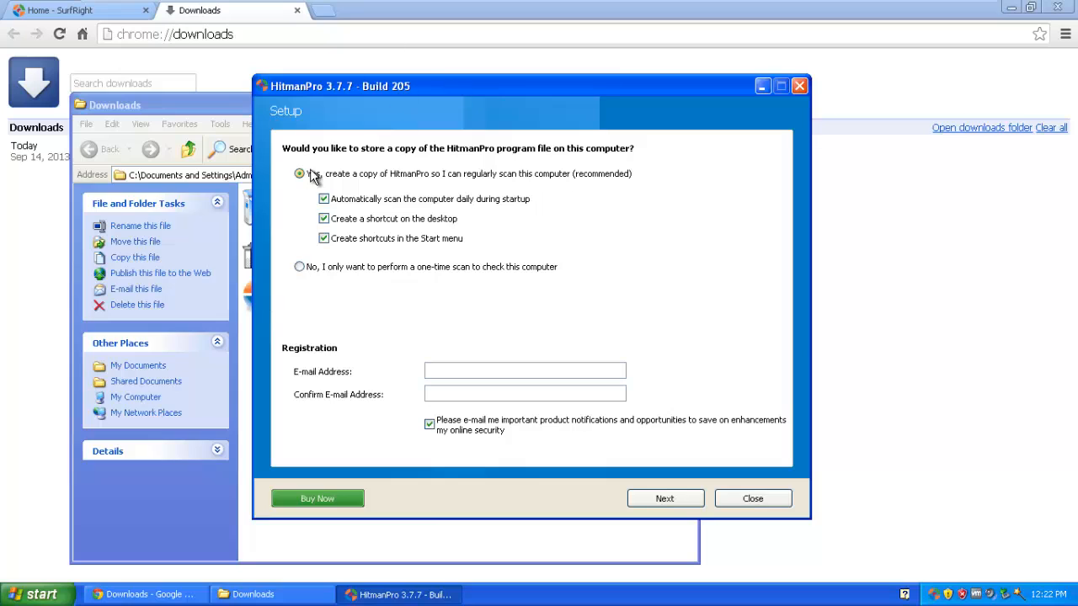
click(300, 174)
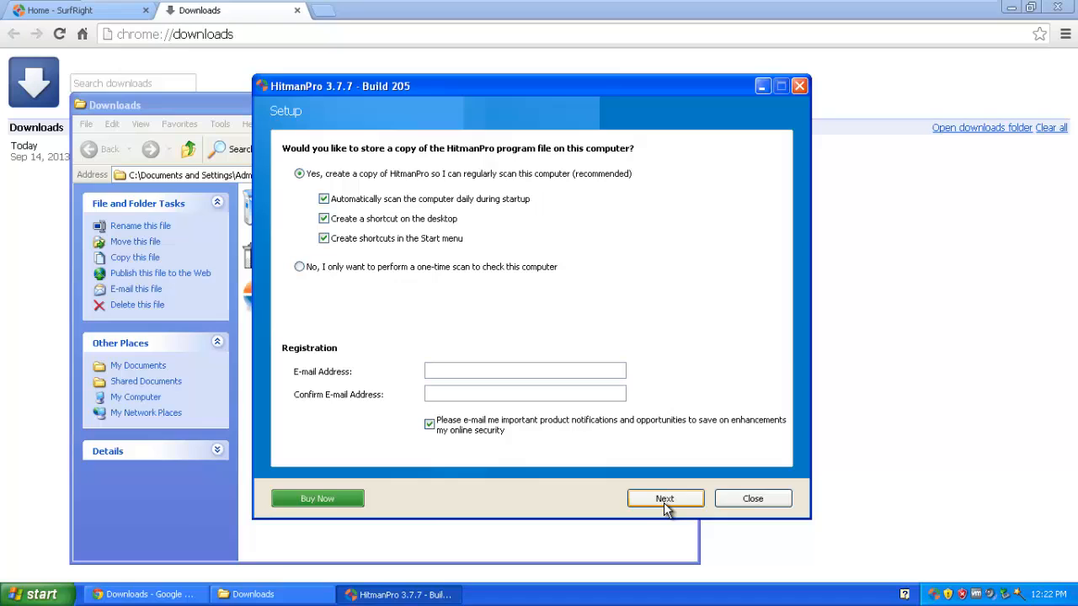
click(663, 498)
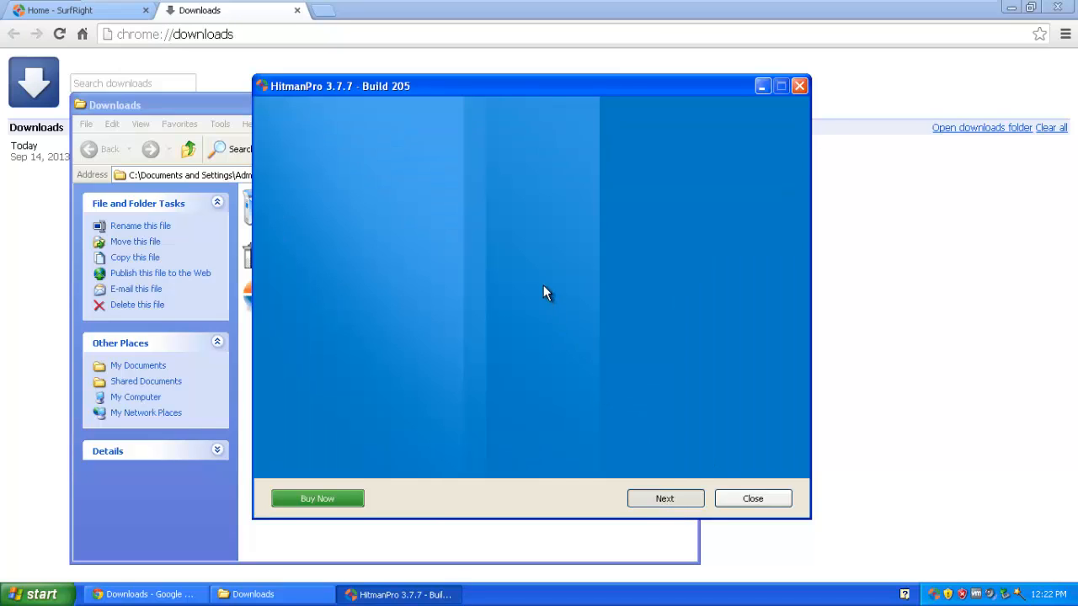
- Leave the SponsorPay offers page and bring VMware Workstation back to the front
click(663, 499)
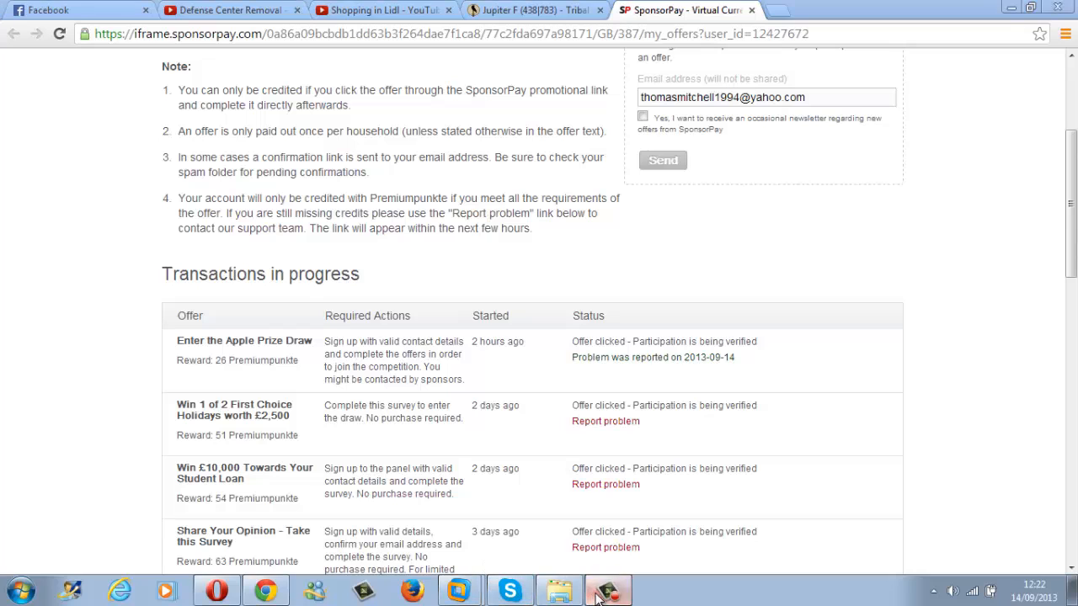
click(606, 589)
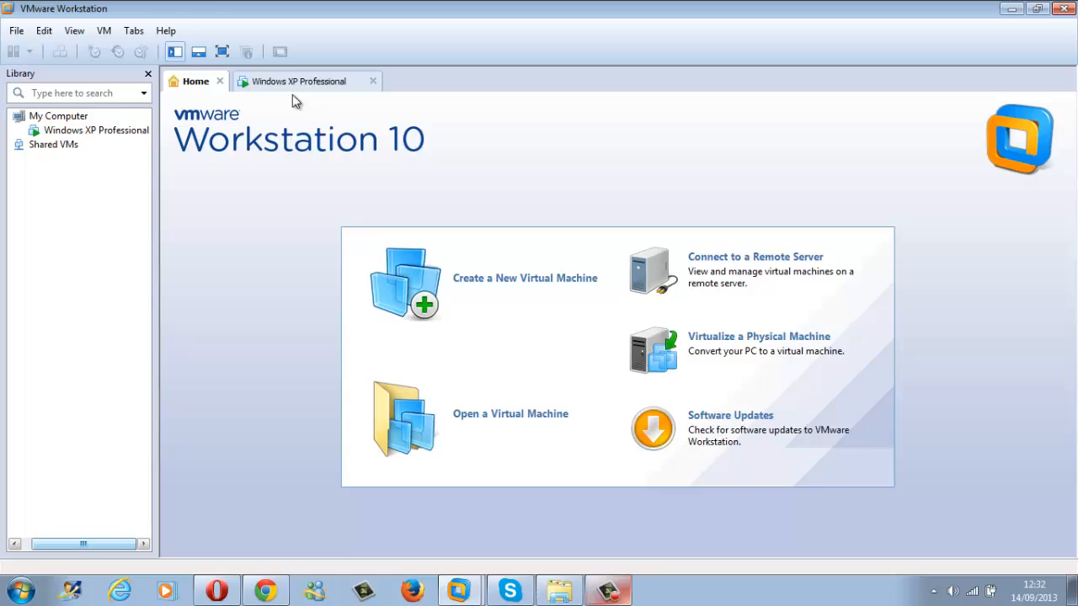
- Return to the Windows XP VM and close HitmanPro's 'No threats found' results
click(303, 81)
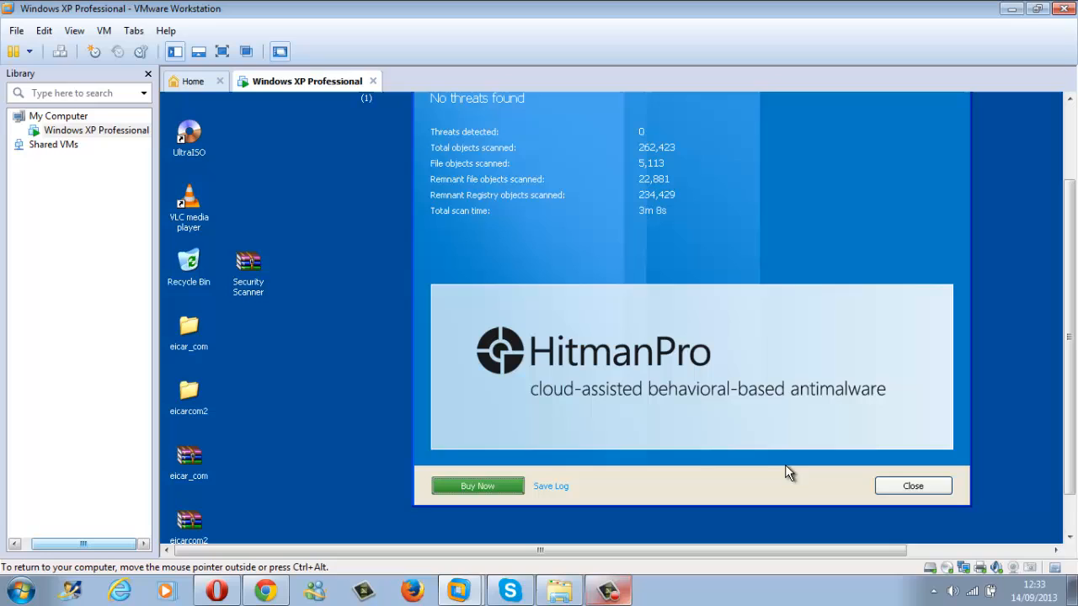
mouse_move(731, 414)
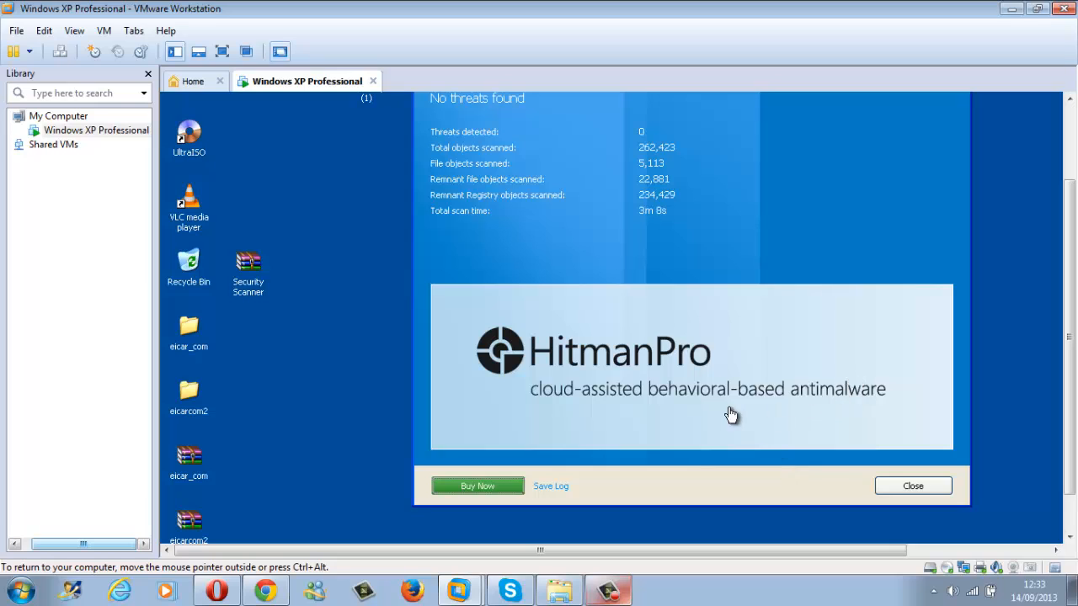
mouse_move(1058, 381)
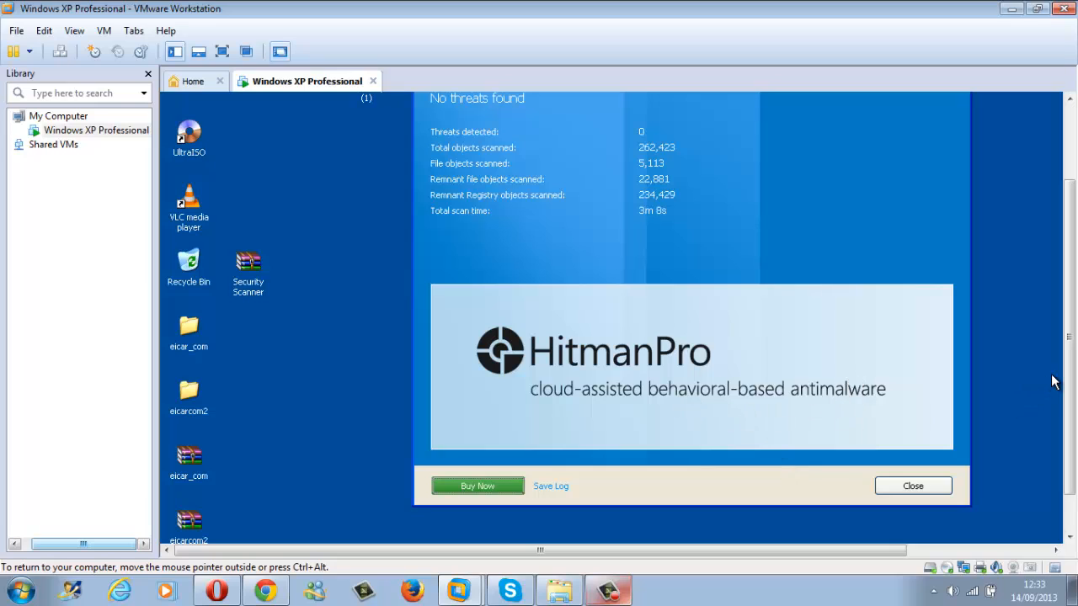
click(913, 485)
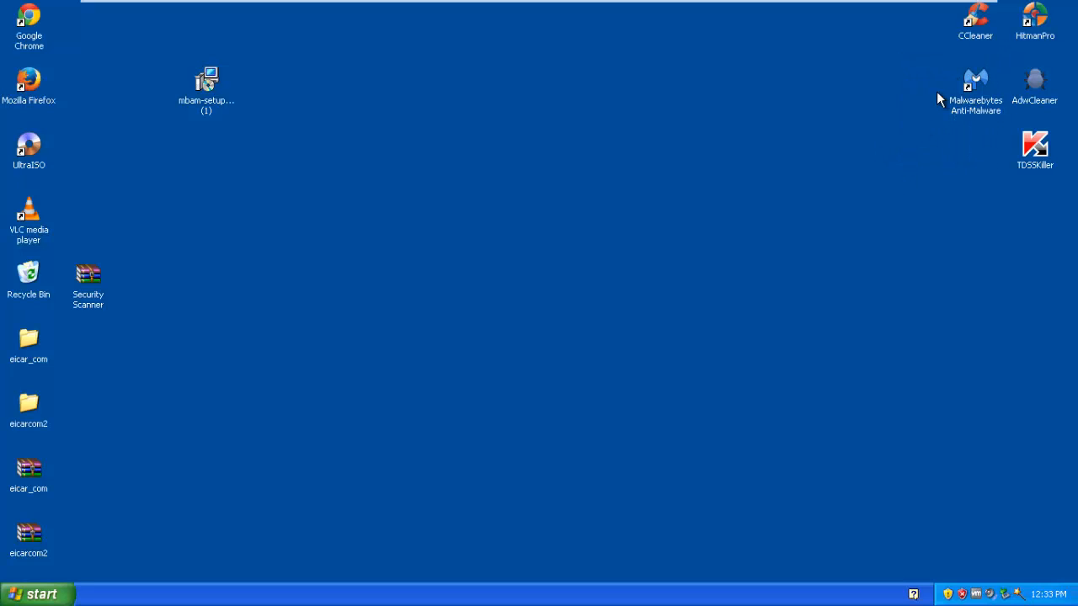
mouse_move(839, 90)
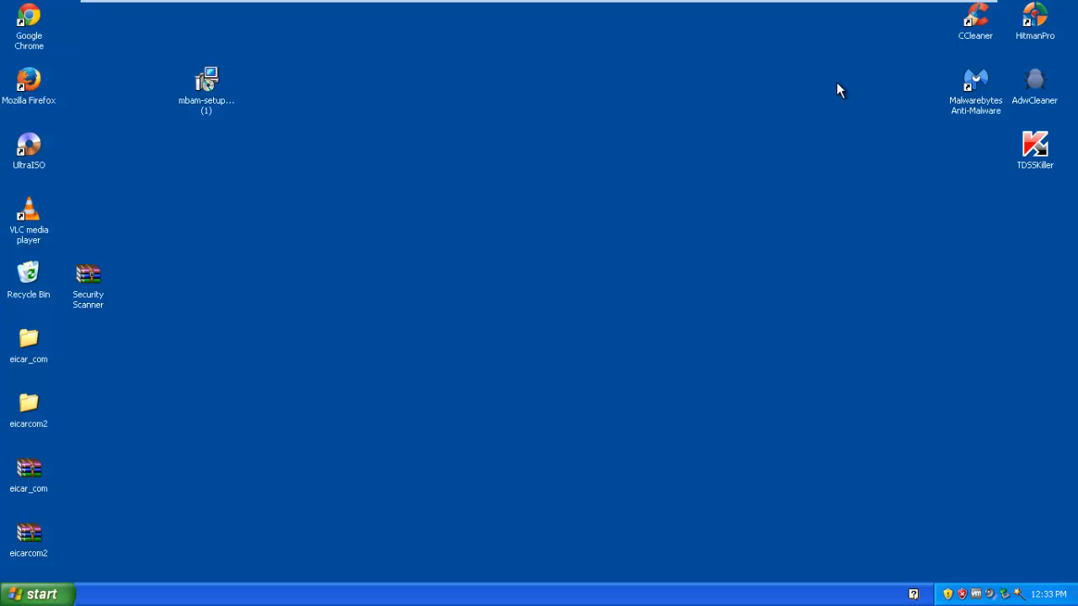
mouse_move(869, 68)
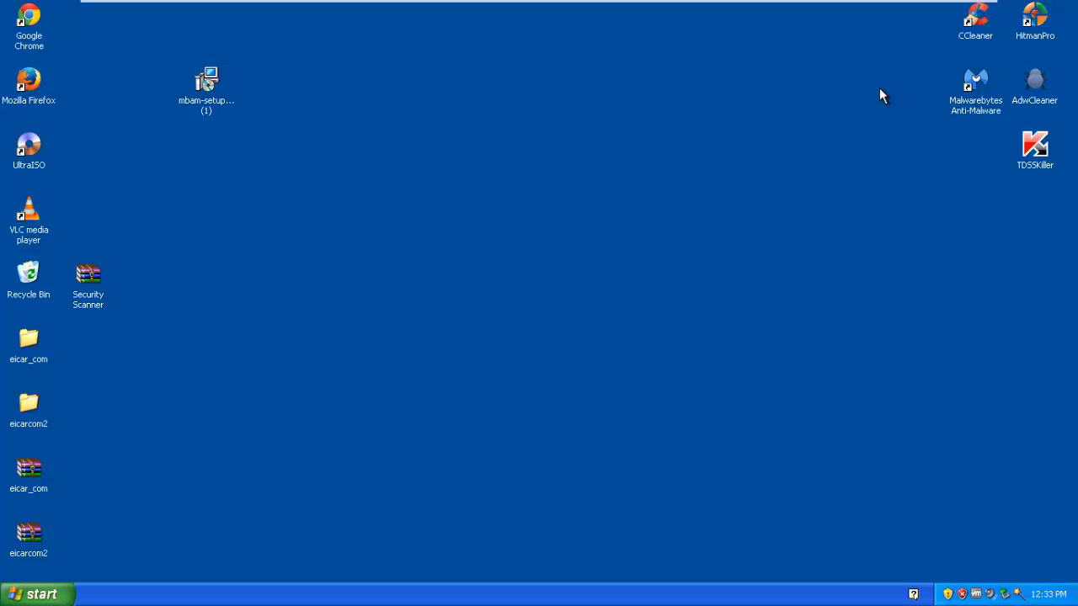
mouse_move(950, 133)
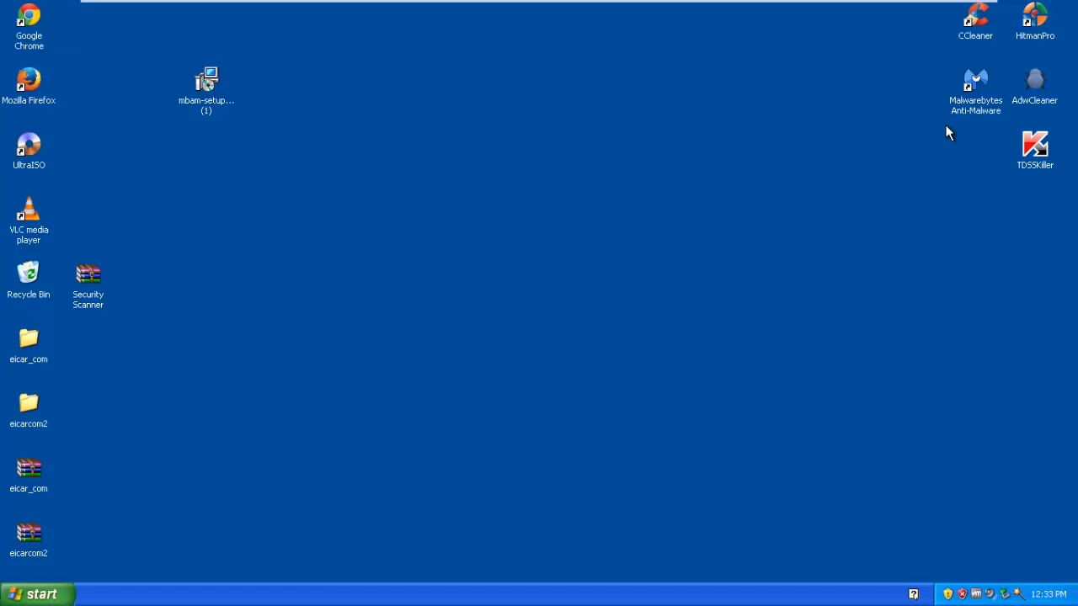
mouse_move(947, 138)
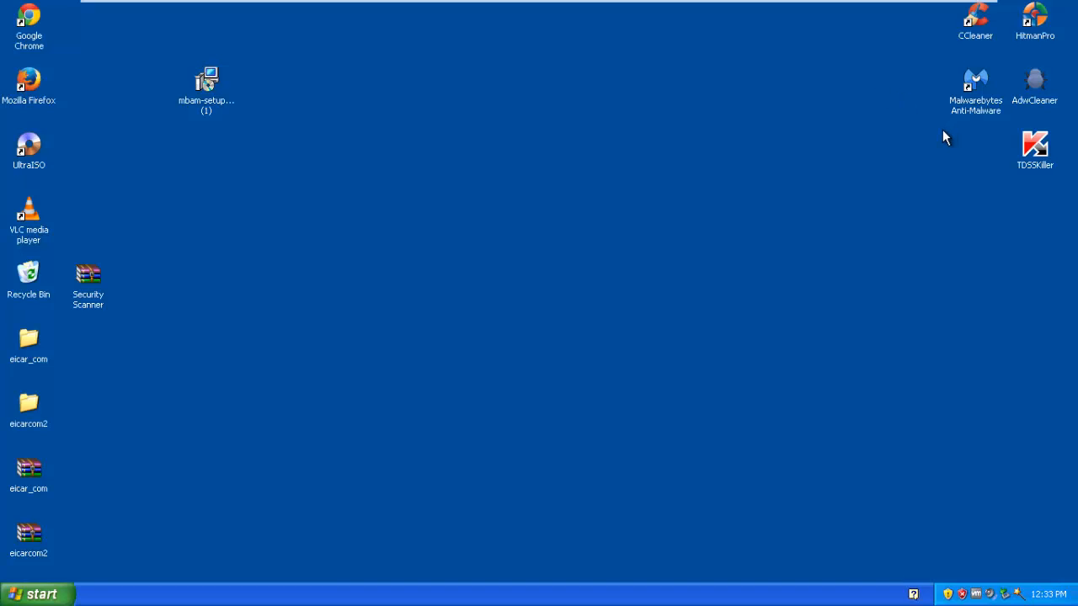
mouse_move(1002, 228)
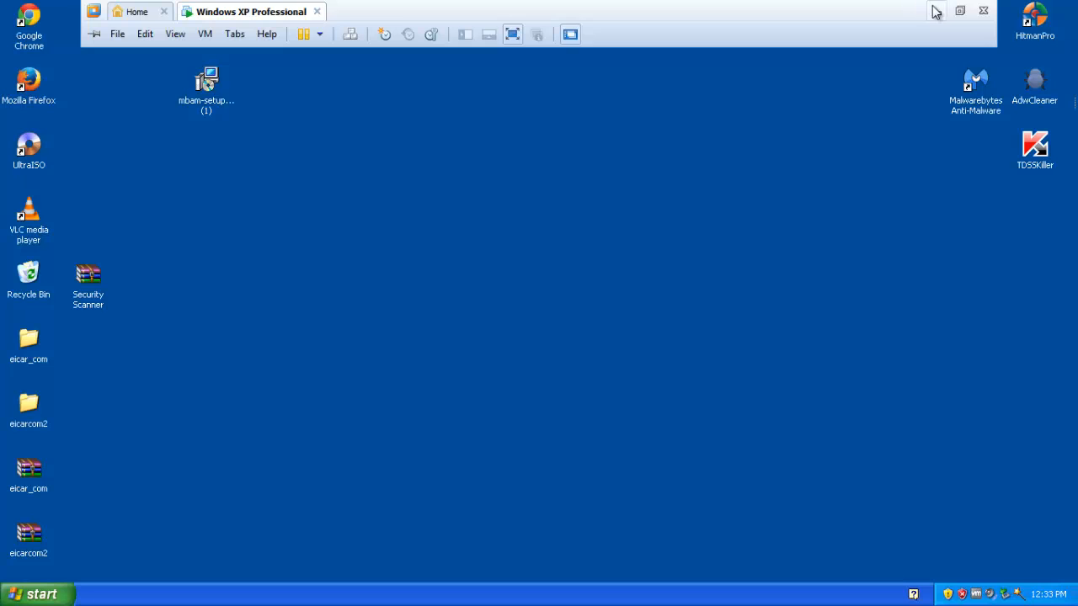
mouse_move(937, 11)
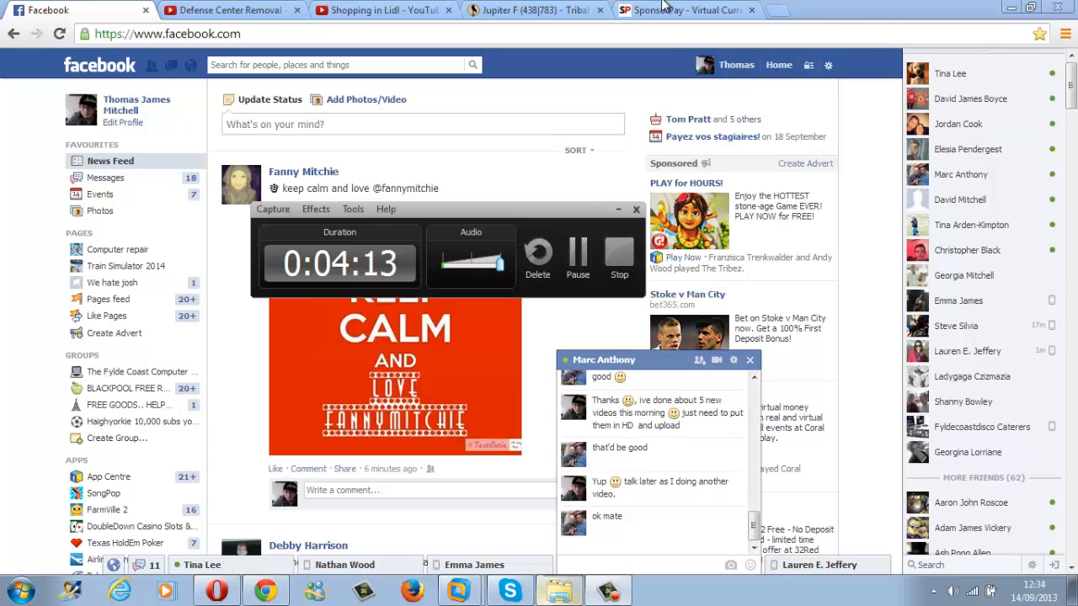
- Switch Chrome from Facebook to the SponsorPay offers tab
click(682, 10)
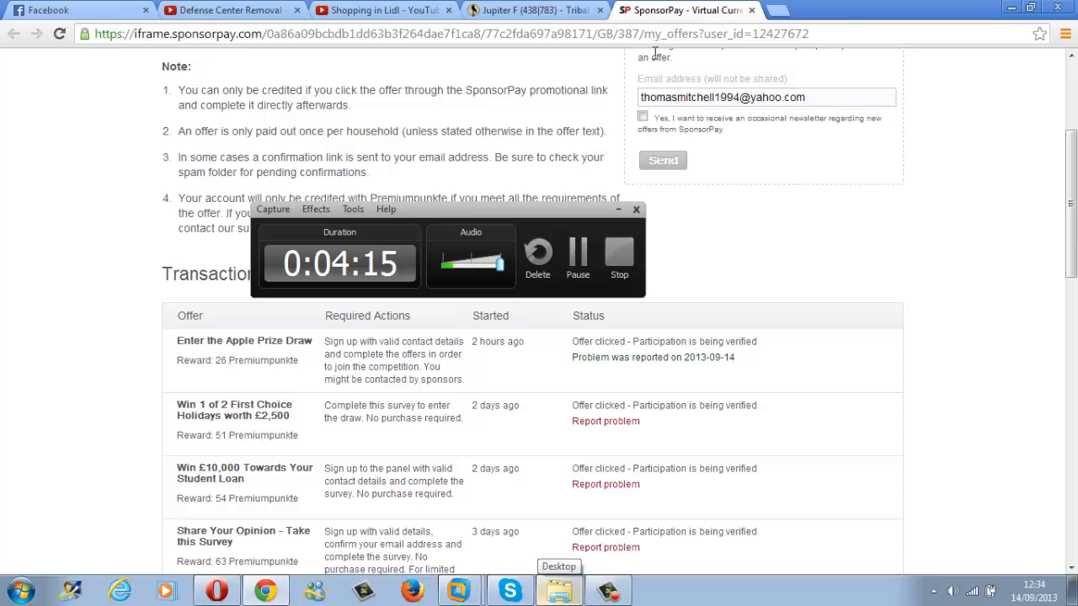